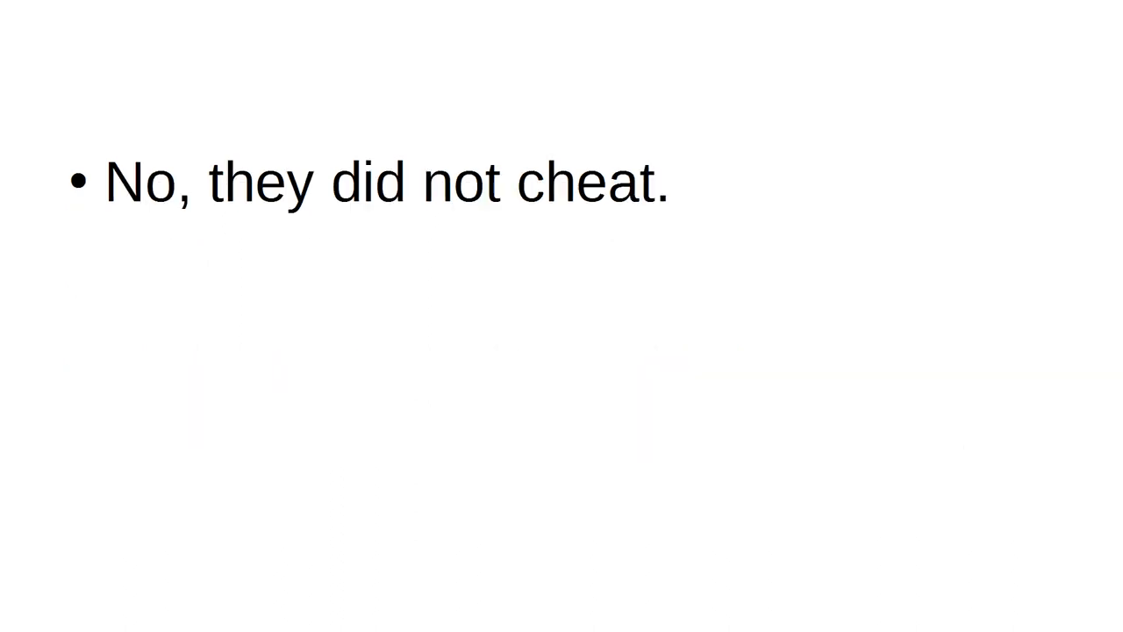
type("They did not lie.")
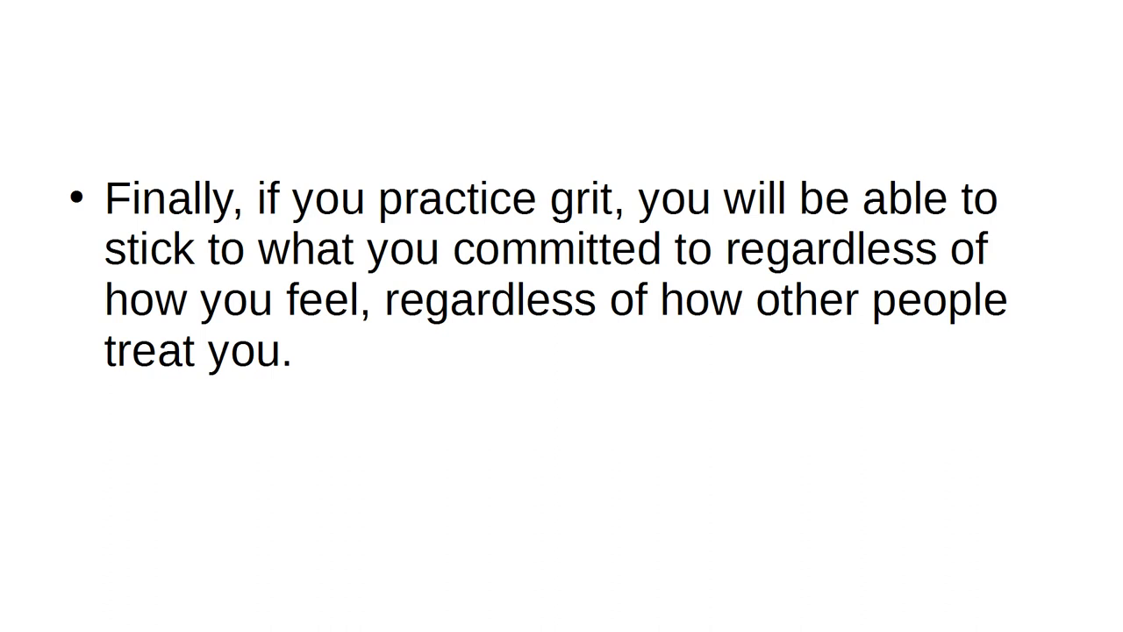
type("You just kept pushing until you win.")
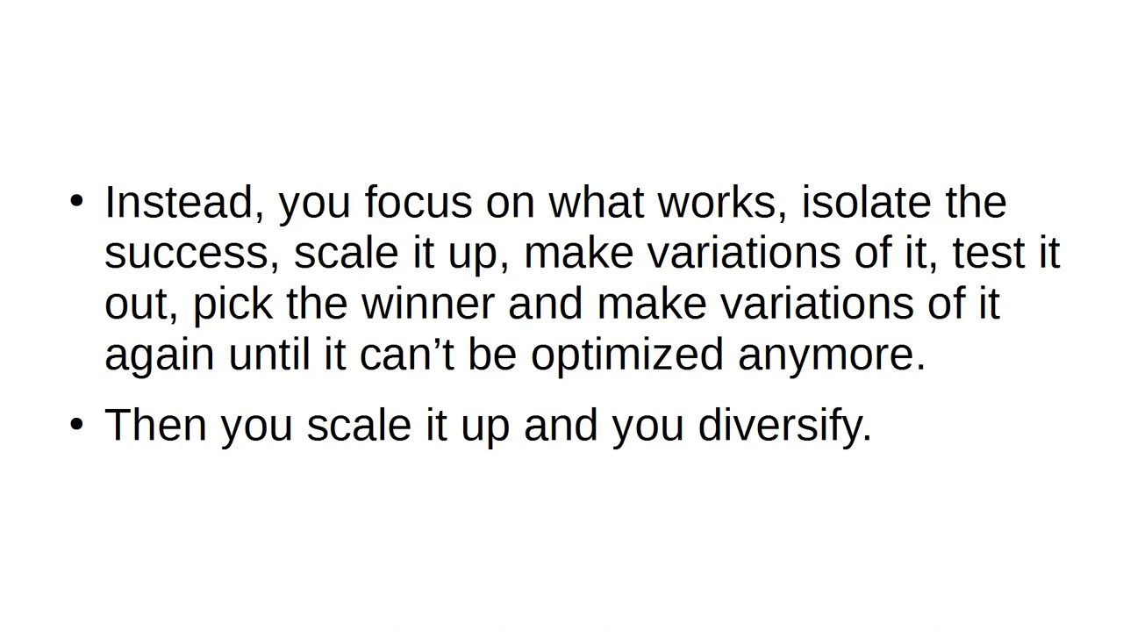
key("Right")
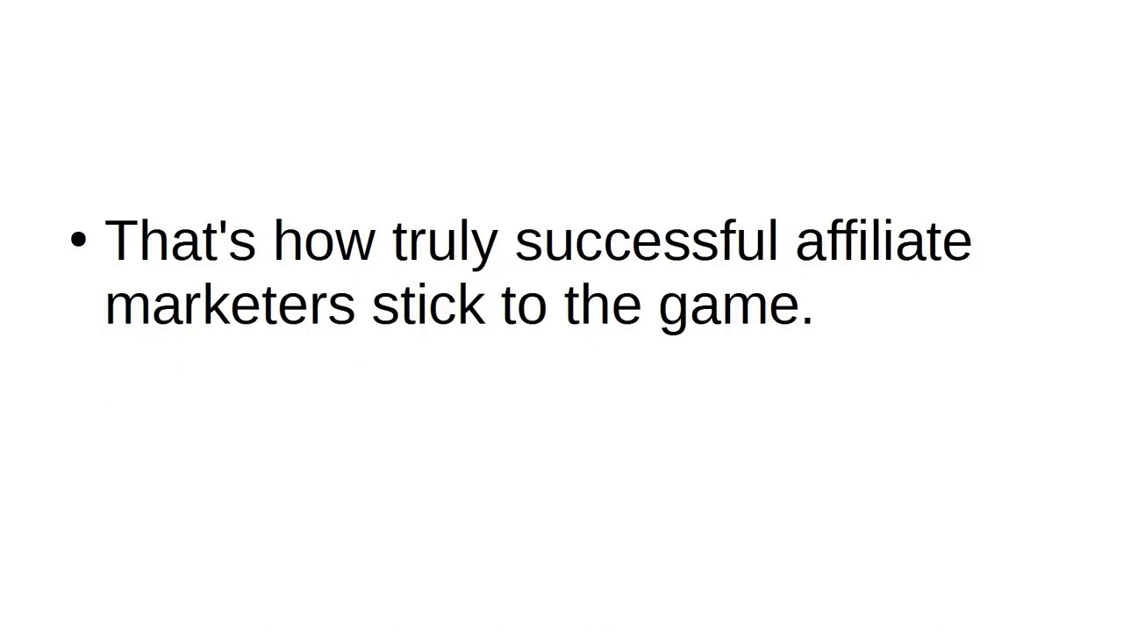